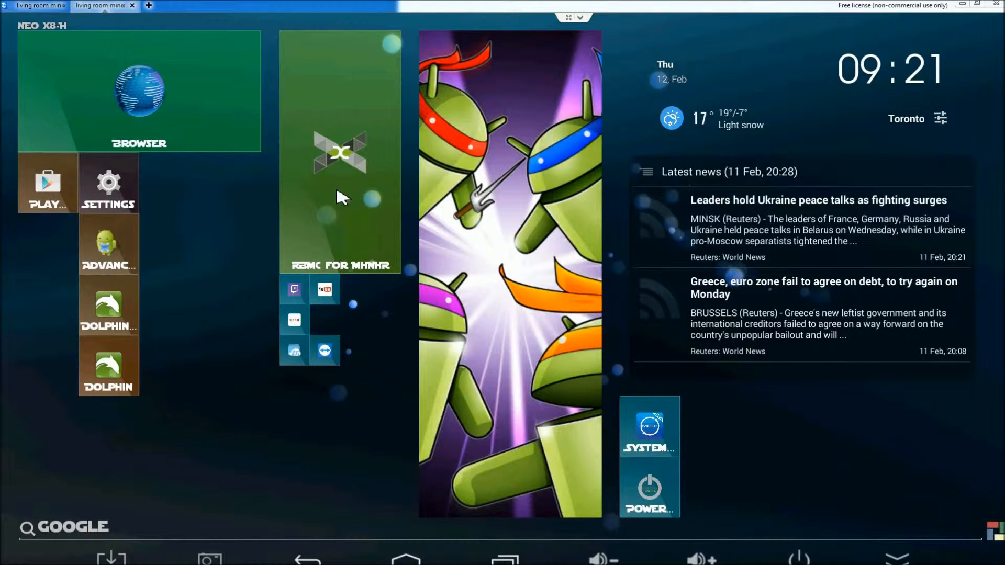
- Launch XBMC for Minix and move through the Aeon MQ5 home menu to Settings
left_click(340, 152)
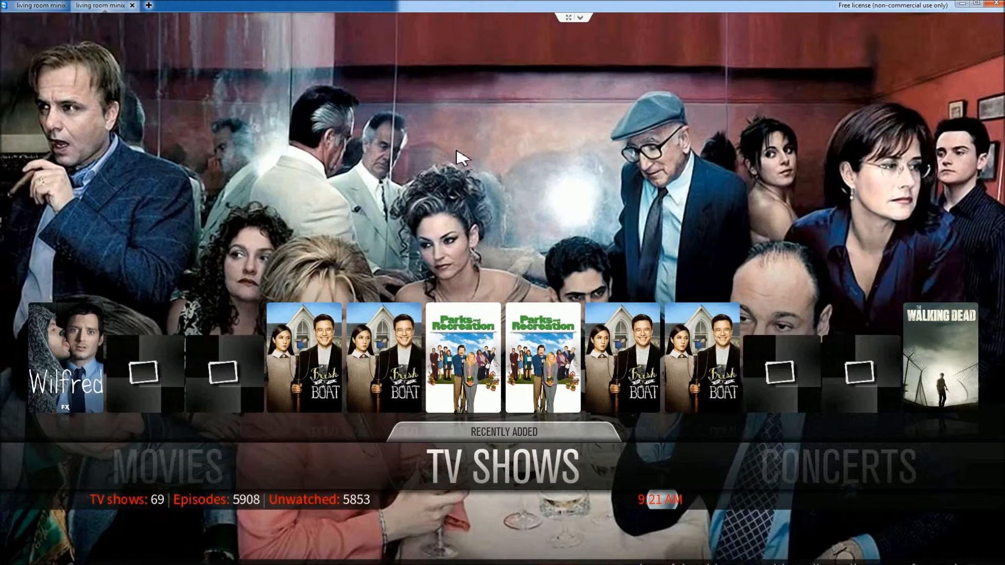
key("Right")
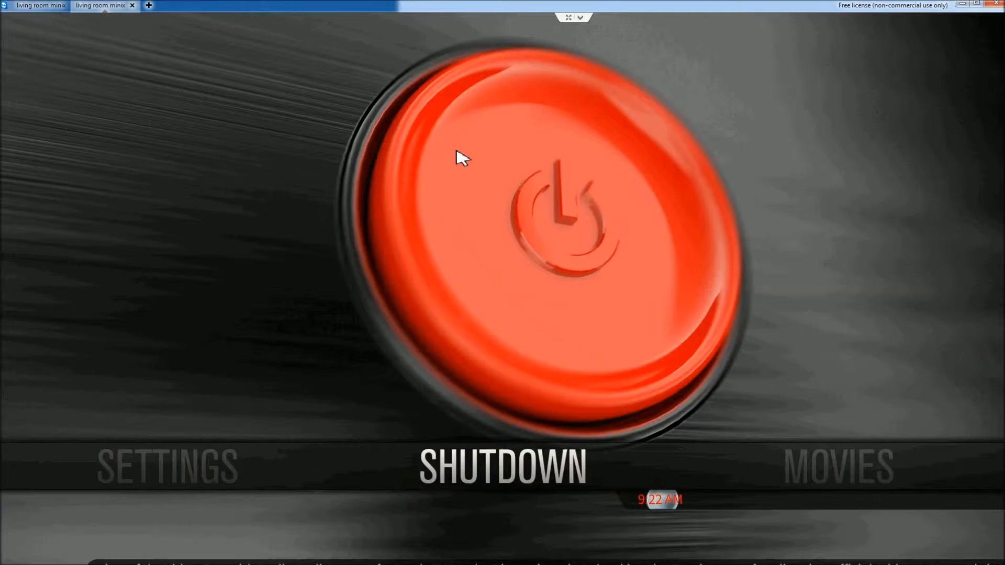
left_click(501, 469)
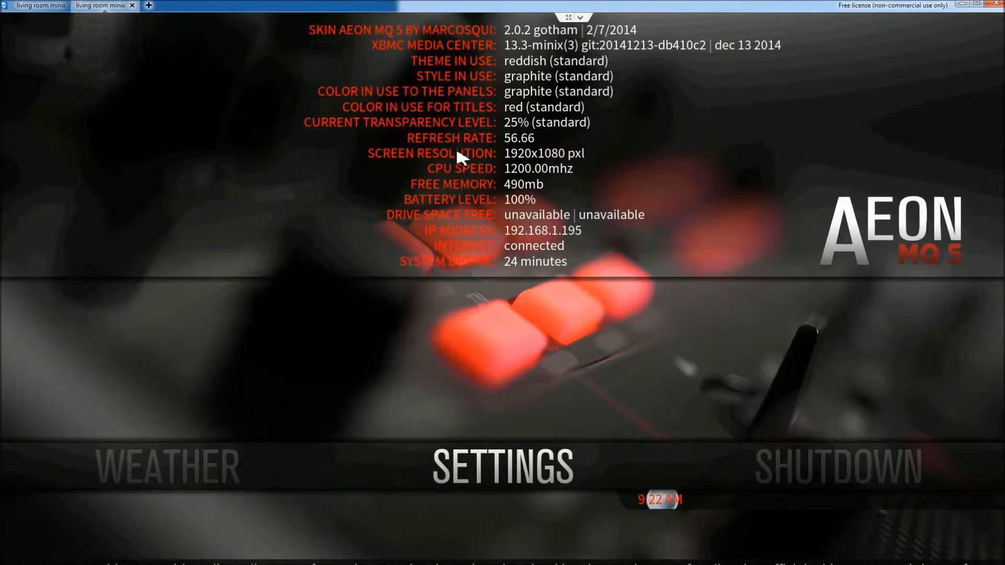
- Open File Manager, choose Add Source, and browse the device's root folders
left_click(502, 467)
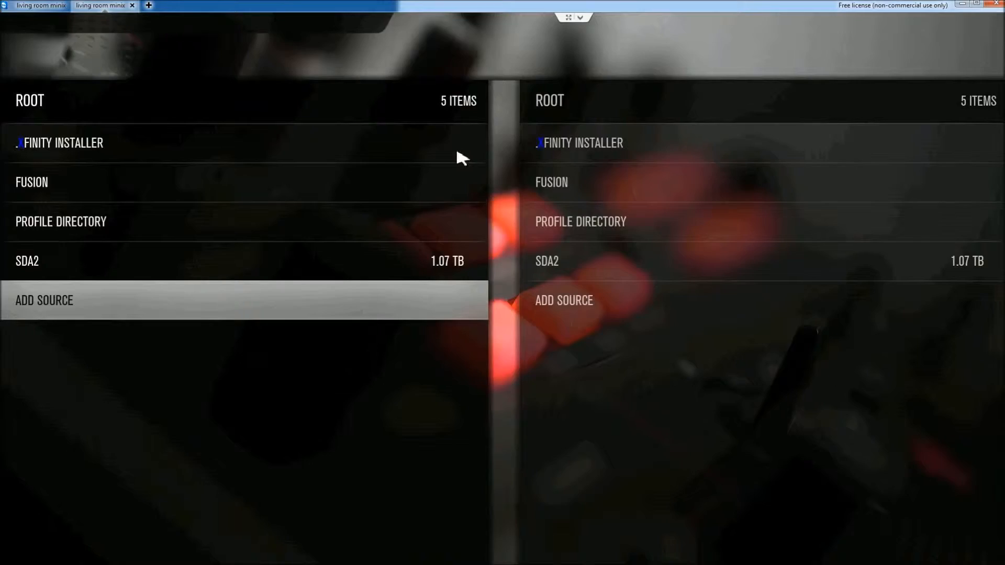
left_click(44, 300)
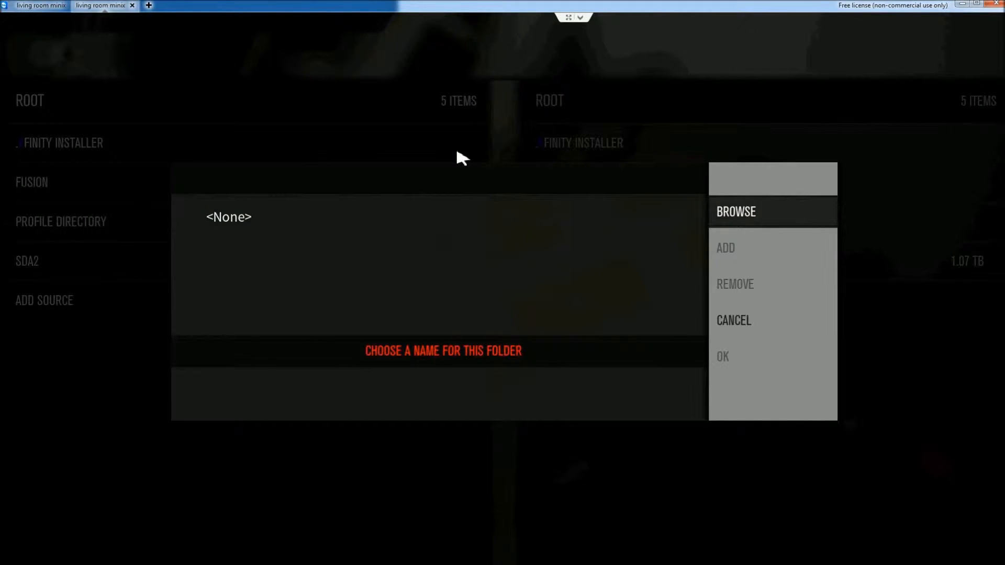
left_click(735, 211)
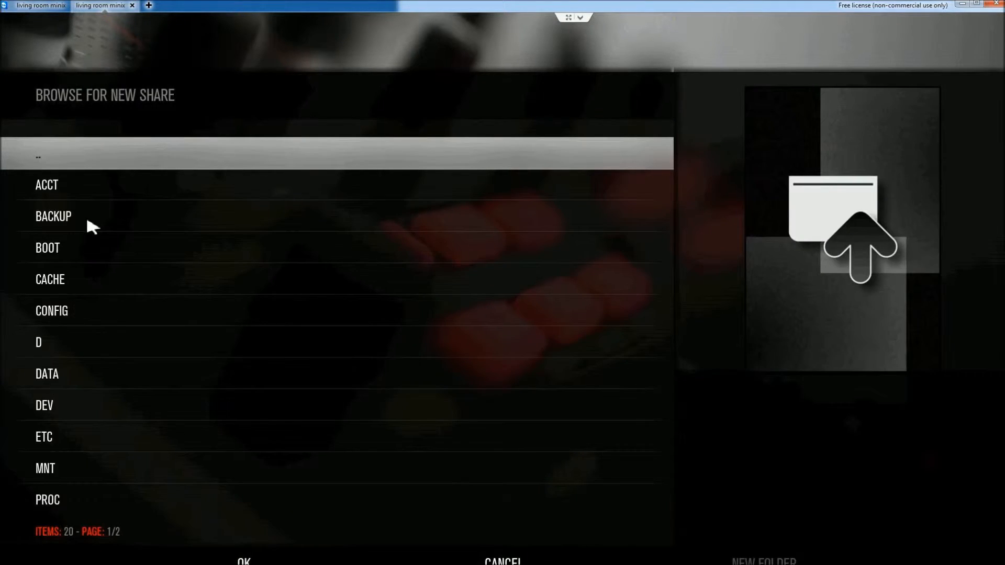
mouse_move(67, 223)
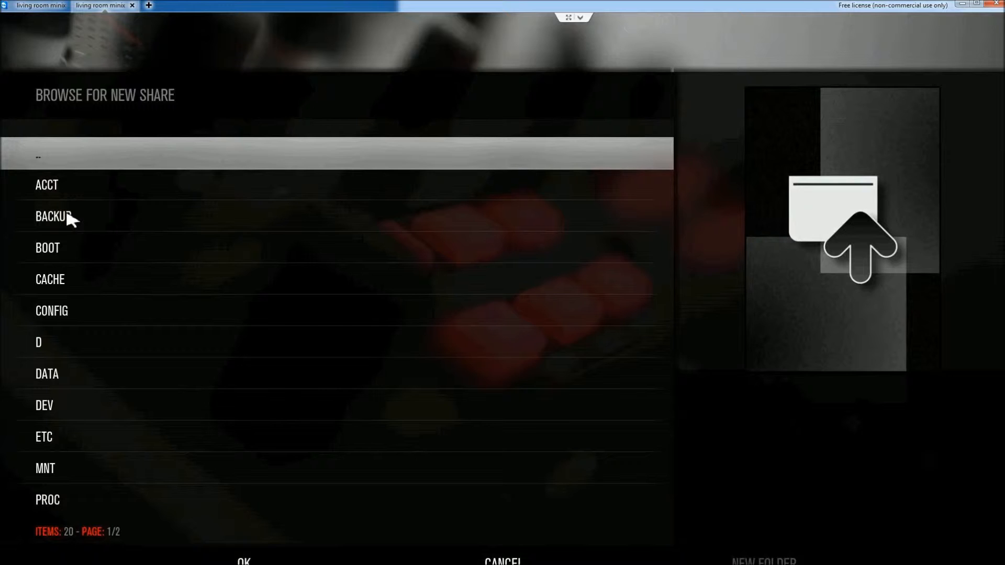
mouse_move(64, 229)
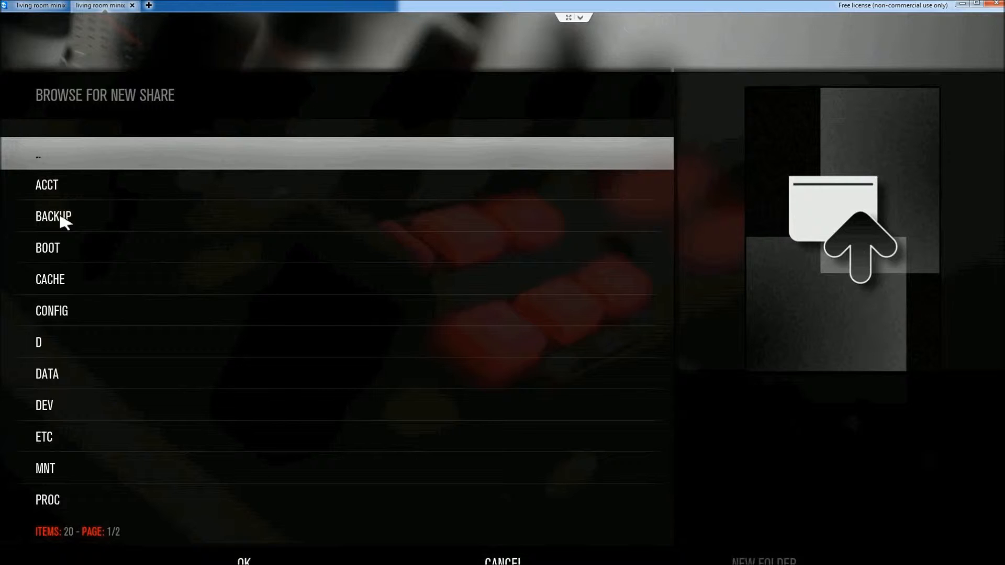
mouse_move(137, 236)
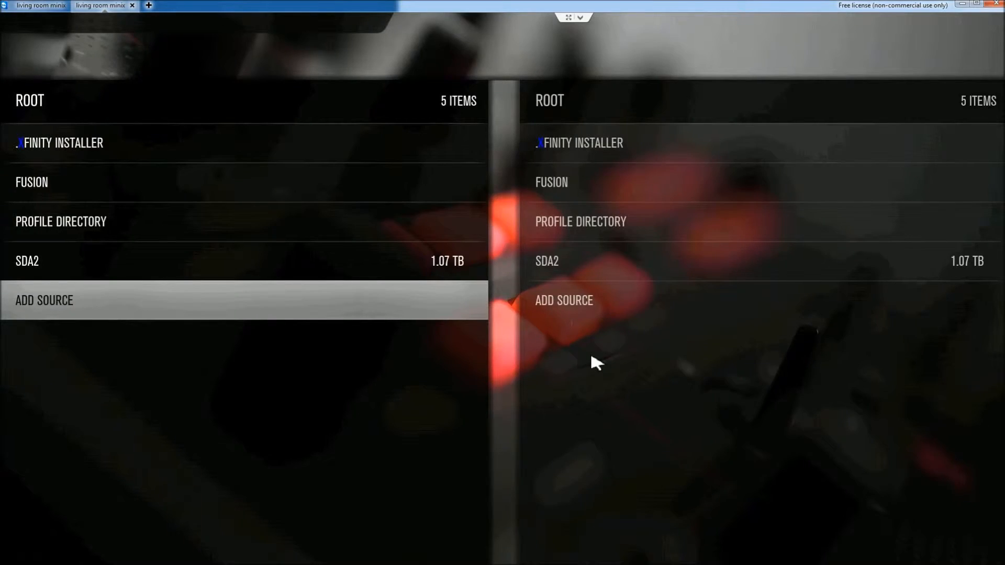
mouse_move(423, 407)
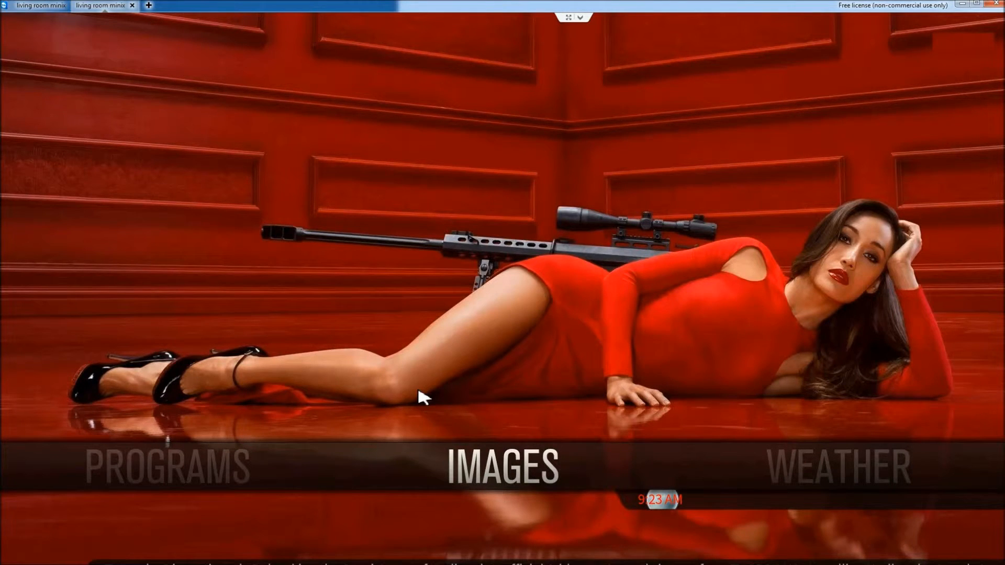
mouse_move(562, 540)
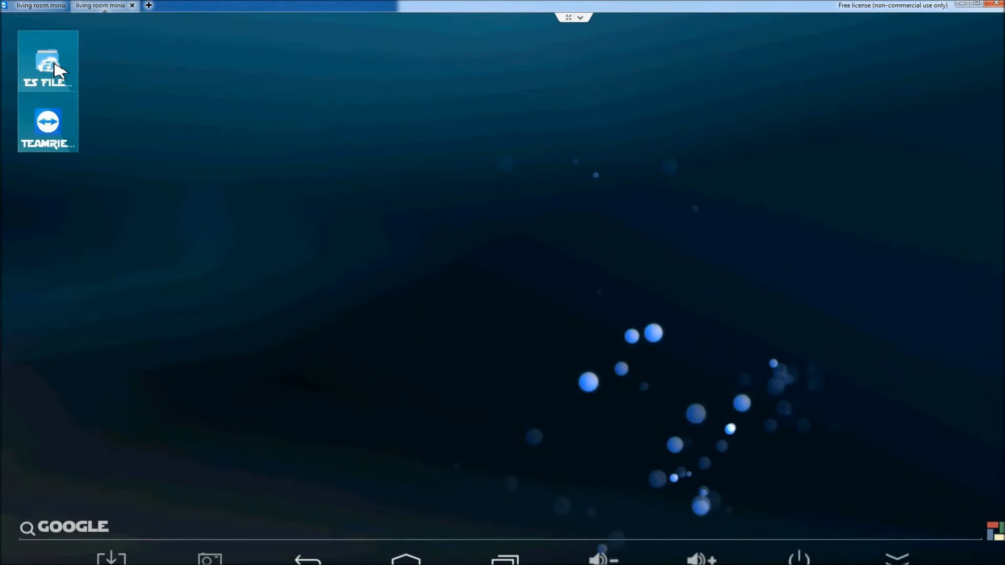
- Launch ES File Explorer and browse the device root into the backup folder containing 'xbmc pics'
double_click(47, 60)
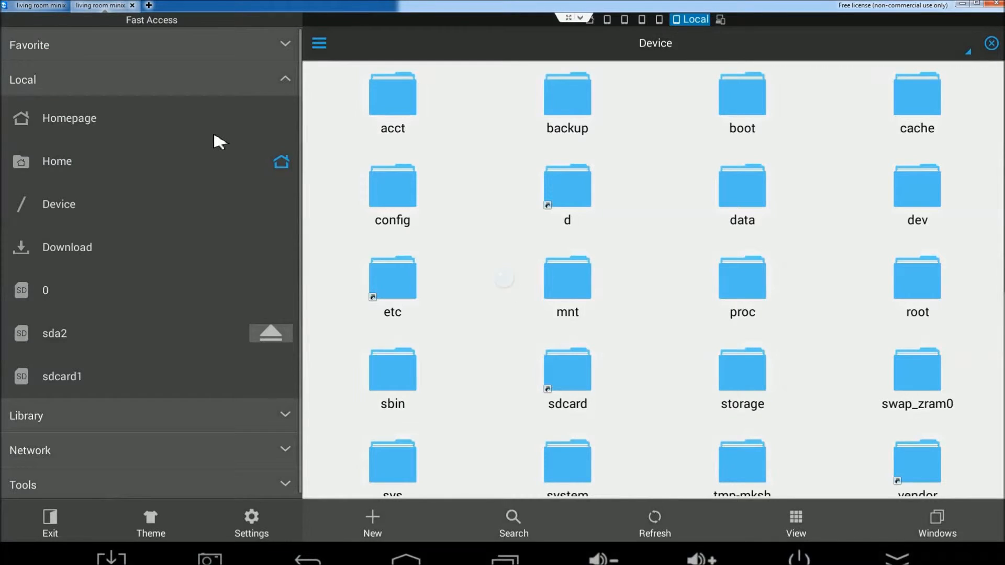
mouse_move(124, 222)
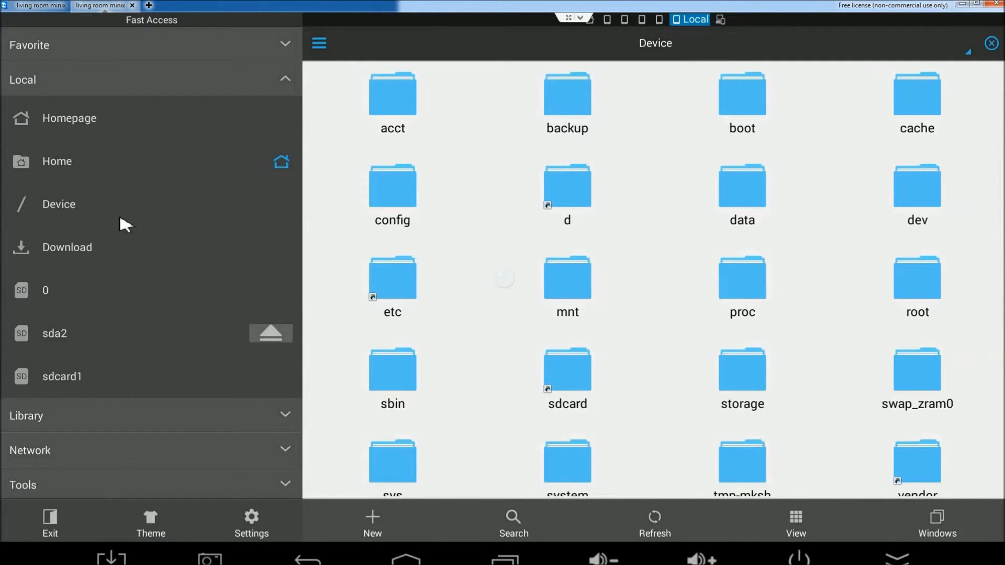
mouse_move(230, 421)
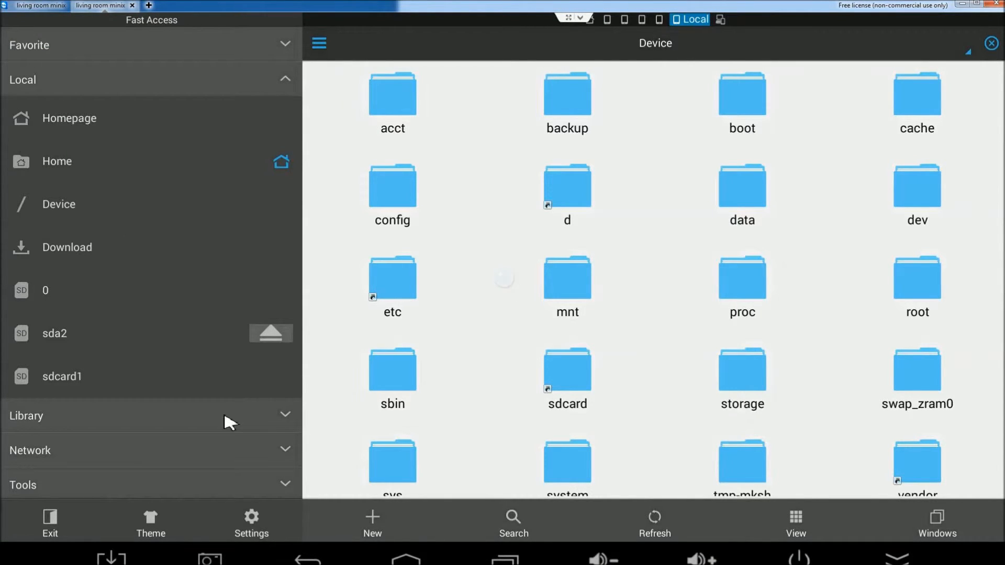
mouse_move(198, 350)
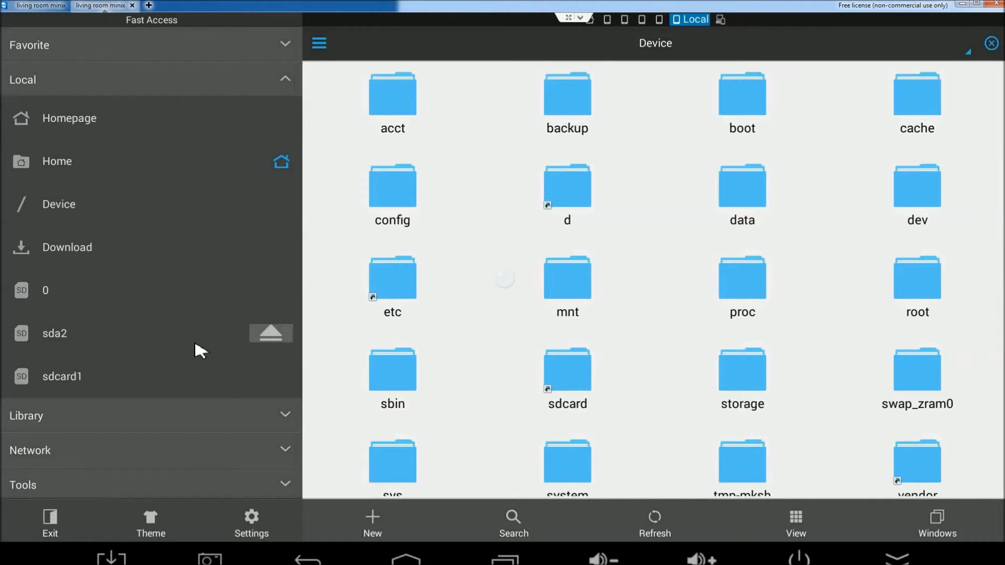
left_click(59, 204)
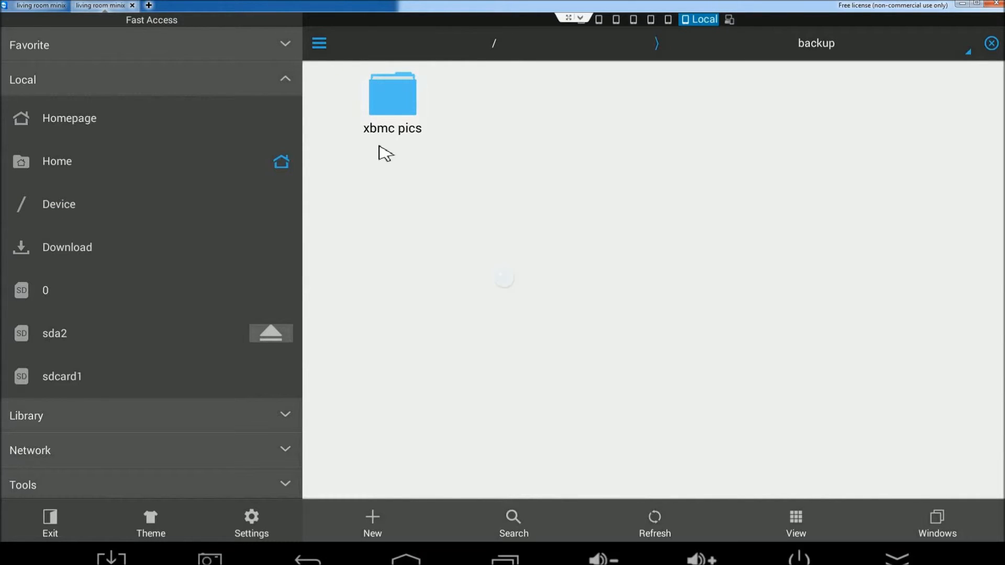
mouse_move(359, 95)
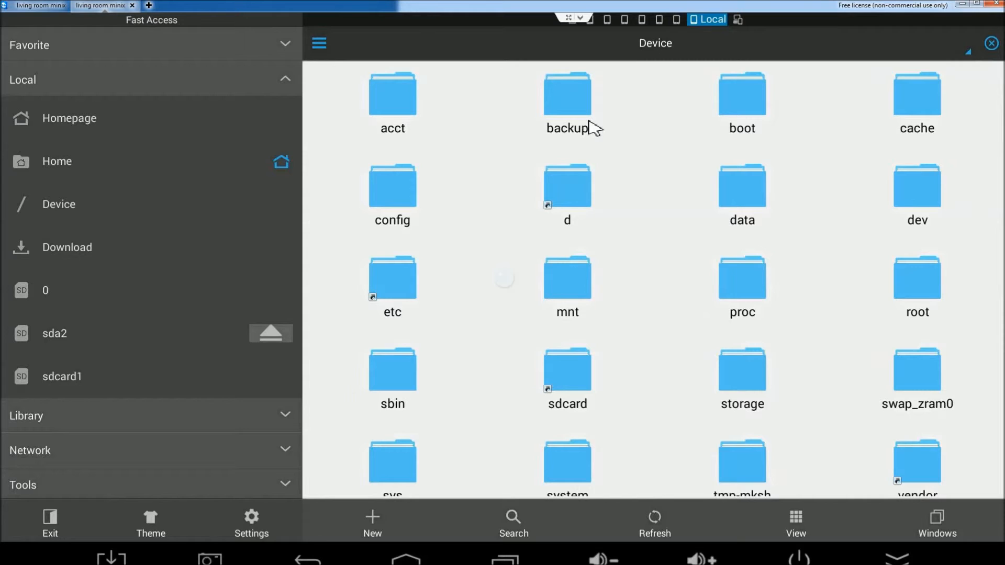
- Grant owner, group and others read, write and execute on the backup folder via Properties
left_click(566, 94)
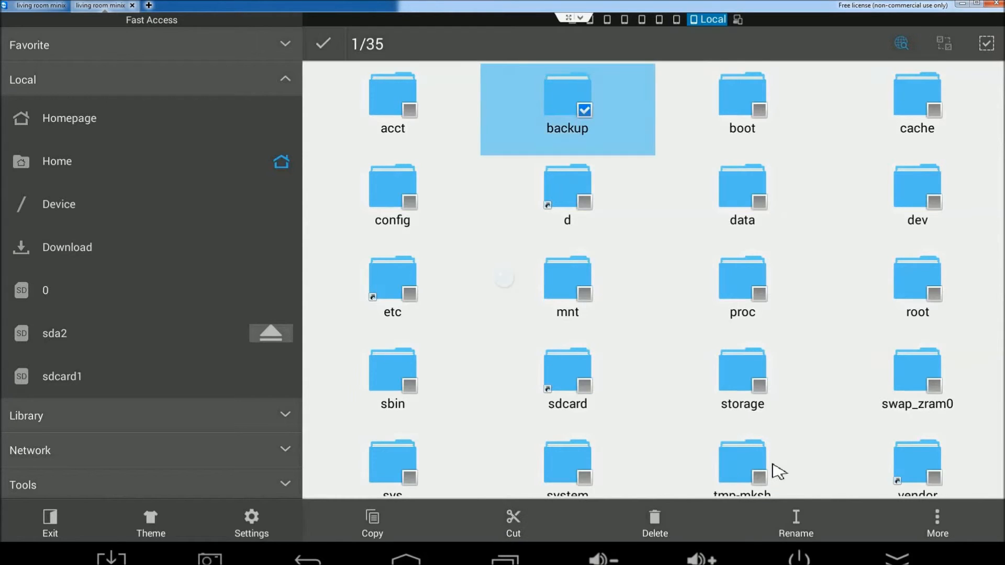
left_click(935, 523)
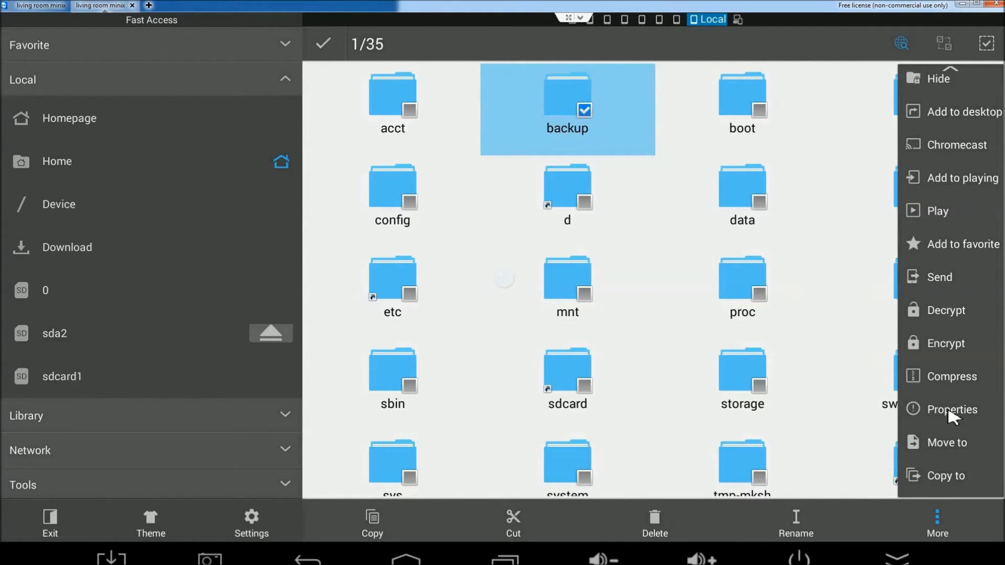
left_click(951, 409)
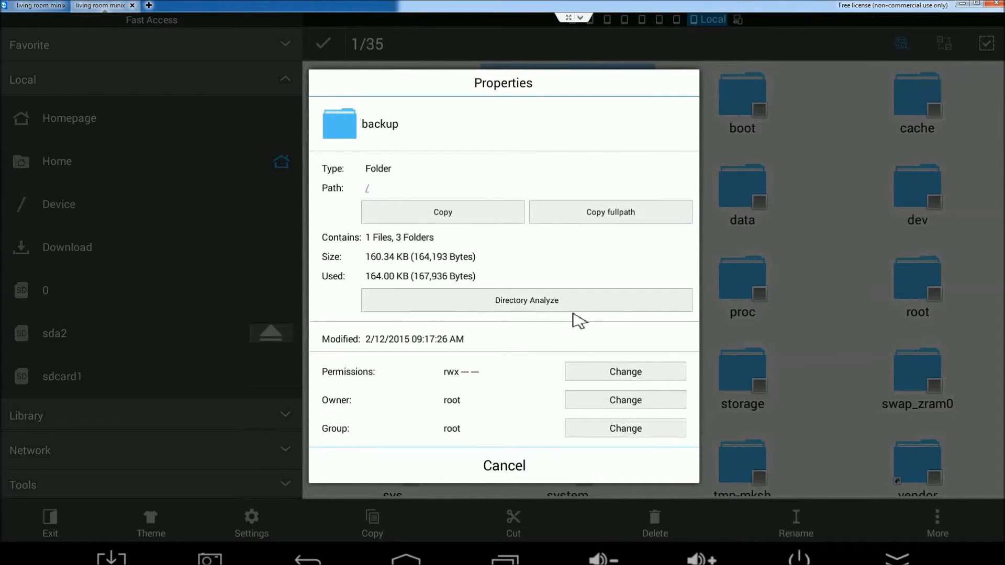
left_click(625, 371)
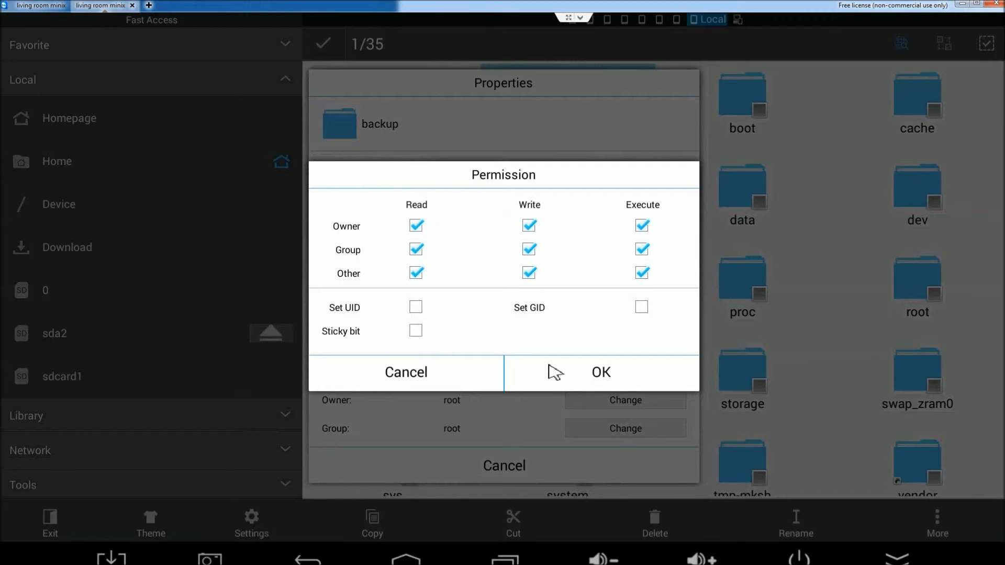
left_click(601, 372)
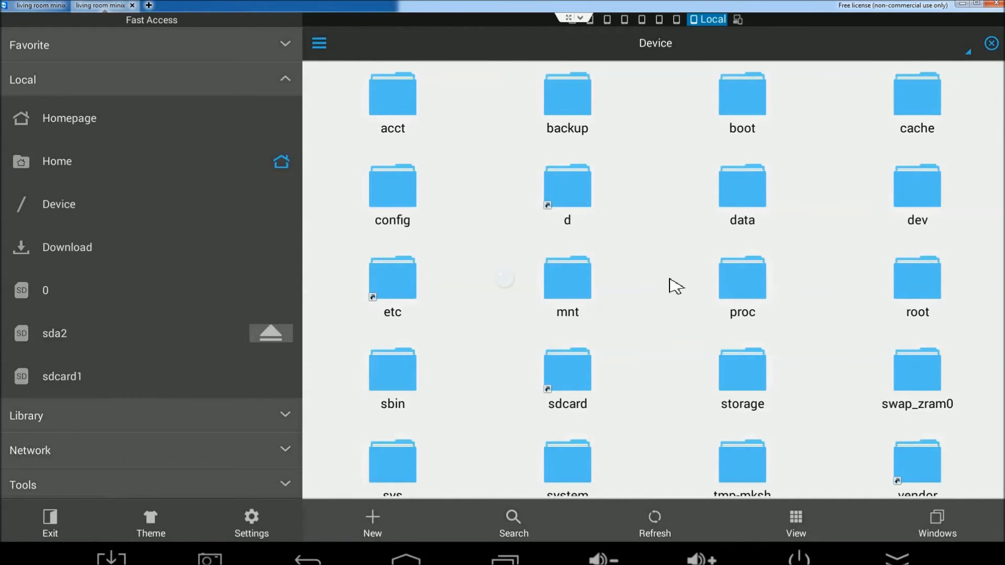
mouse_move(606, 357)
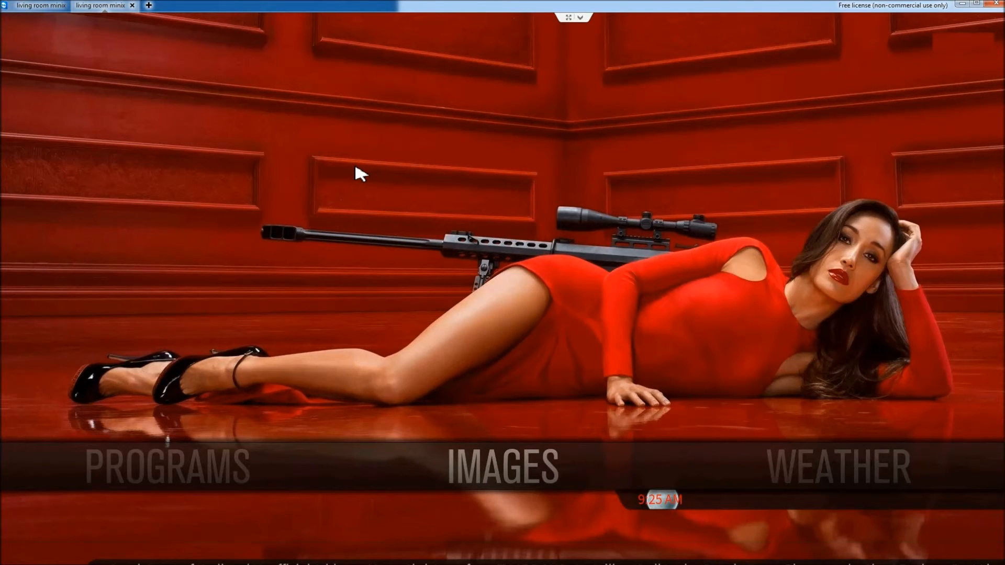
mouse_move(425, 247)
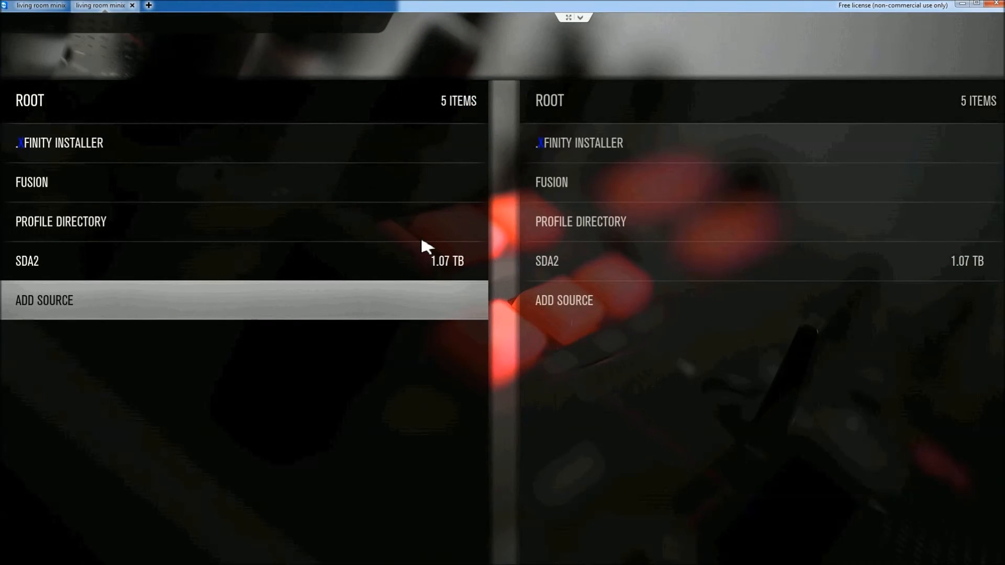
- Open the BACKUP folder in XBMC's Add Source browser, then return to Settings
left_click(44, 300)
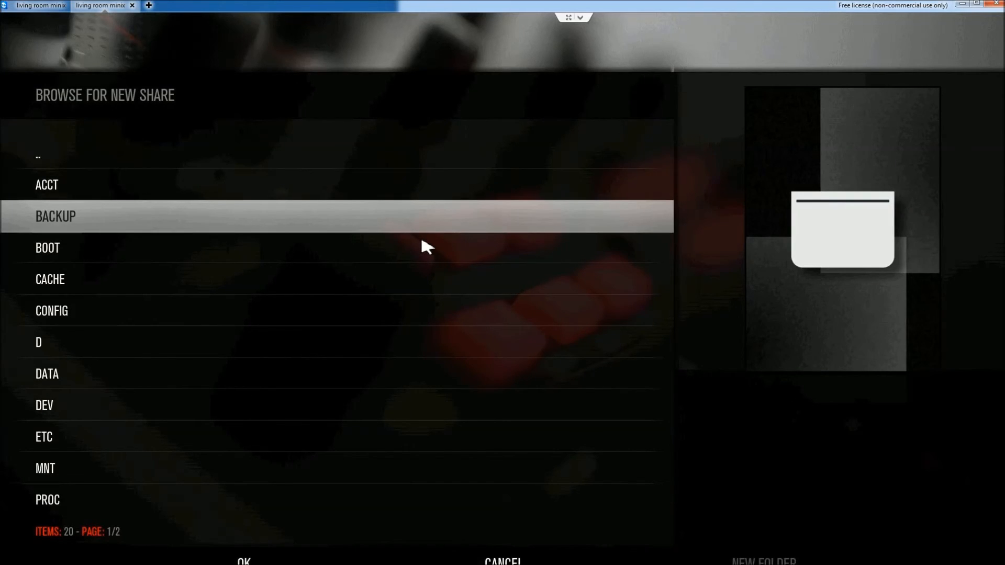
double_click(55, 216)
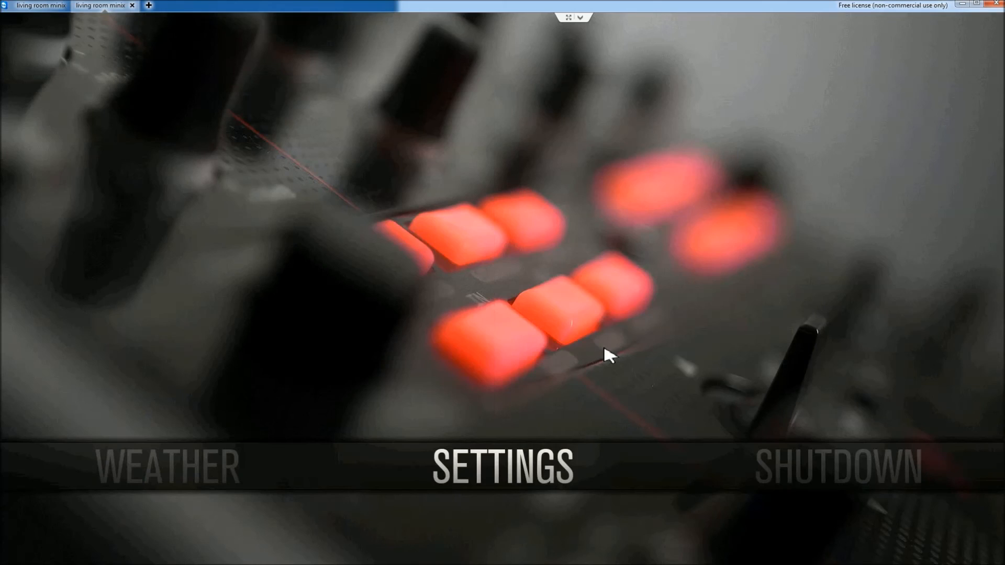
left_click(503, 471)
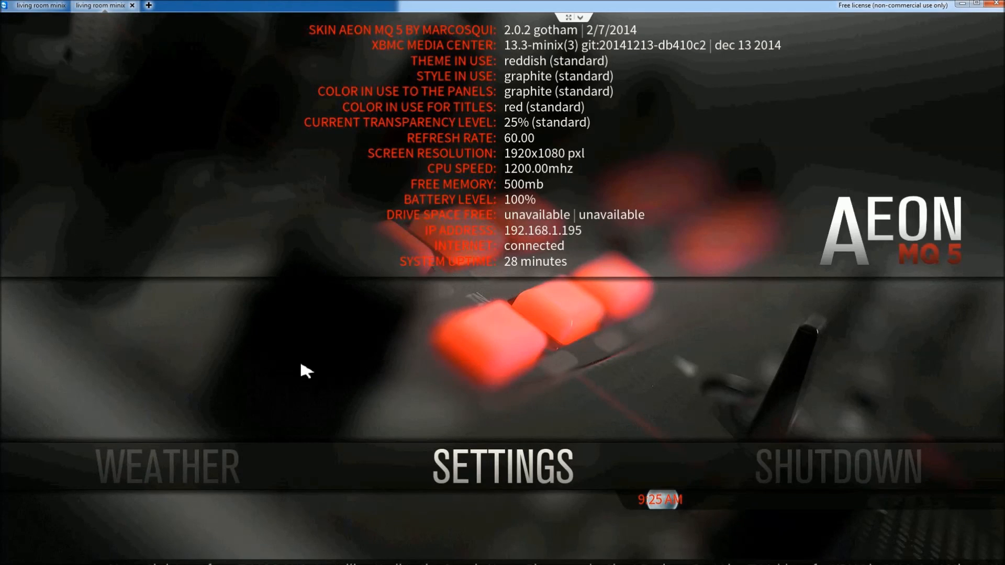